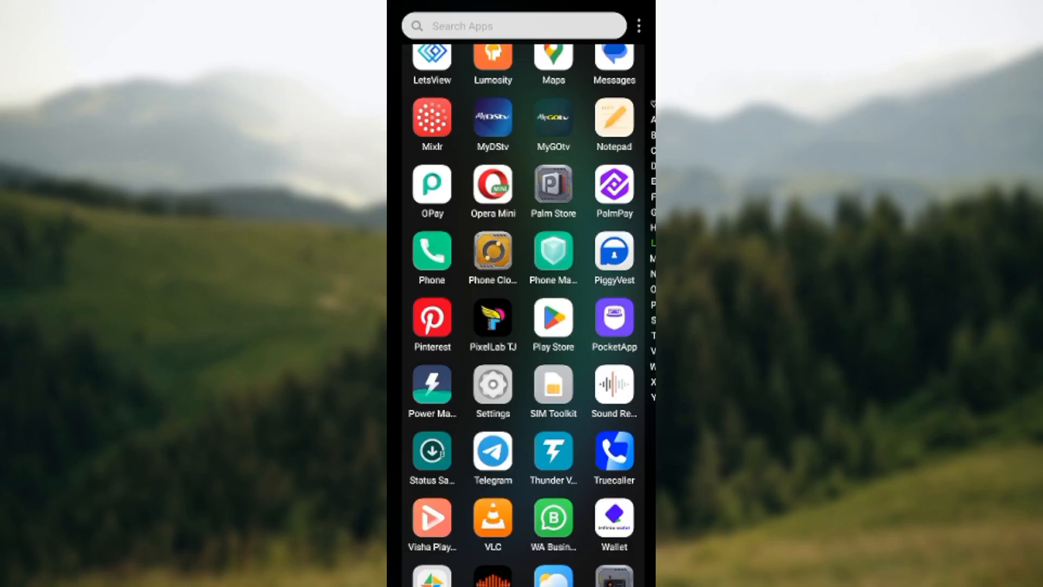
- Scroll the app drawer to the M section and launch Google Messages
scroll(down, 3)
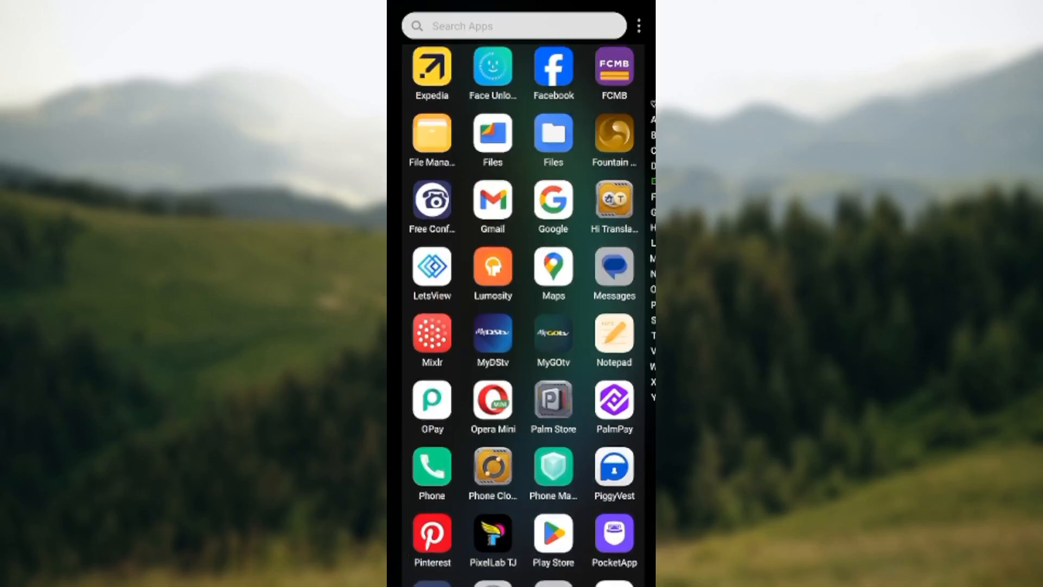
click(614, 269)
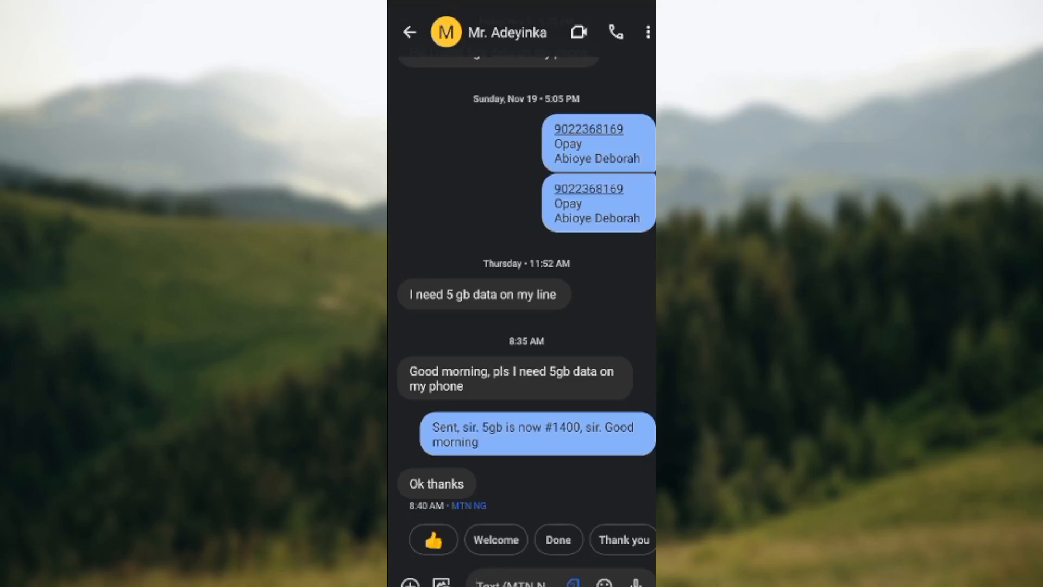
- Open the more-options menu for the contact's conversation
click(646, 31)
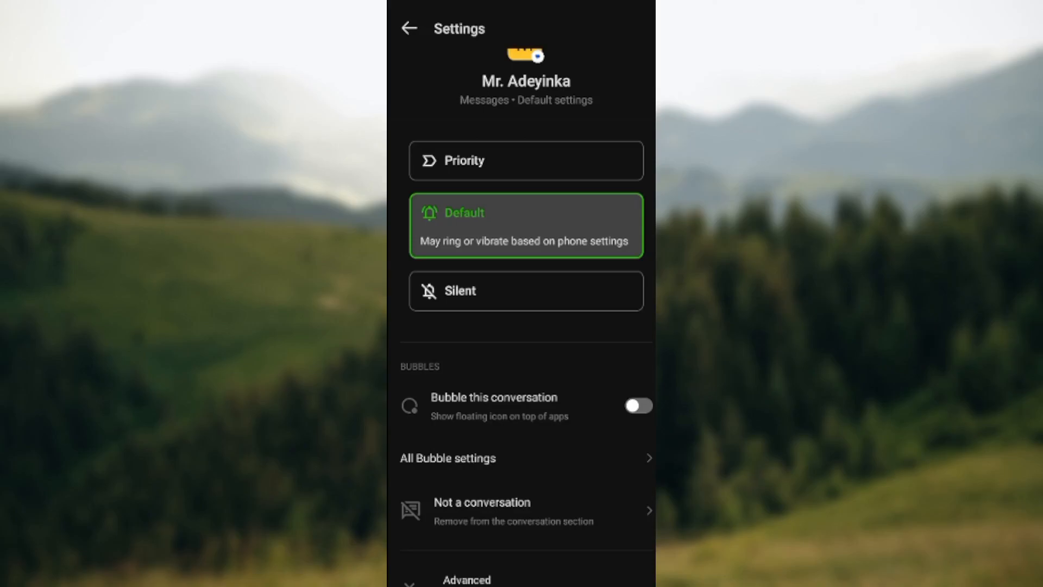
- Turn on 'Bubble this conversation' and go back to the chat thread
click(638, 405)
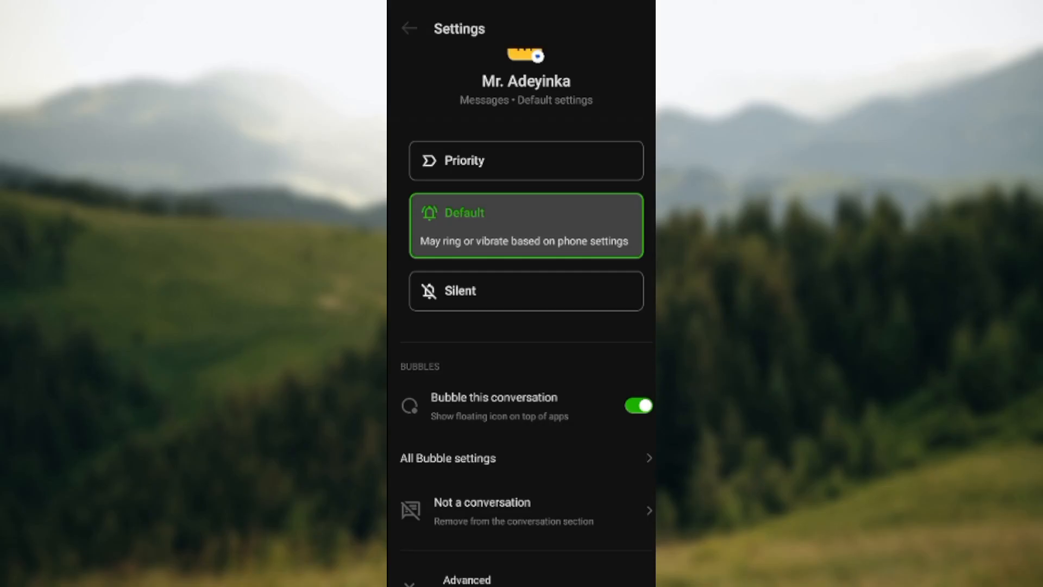
click(408, 28)
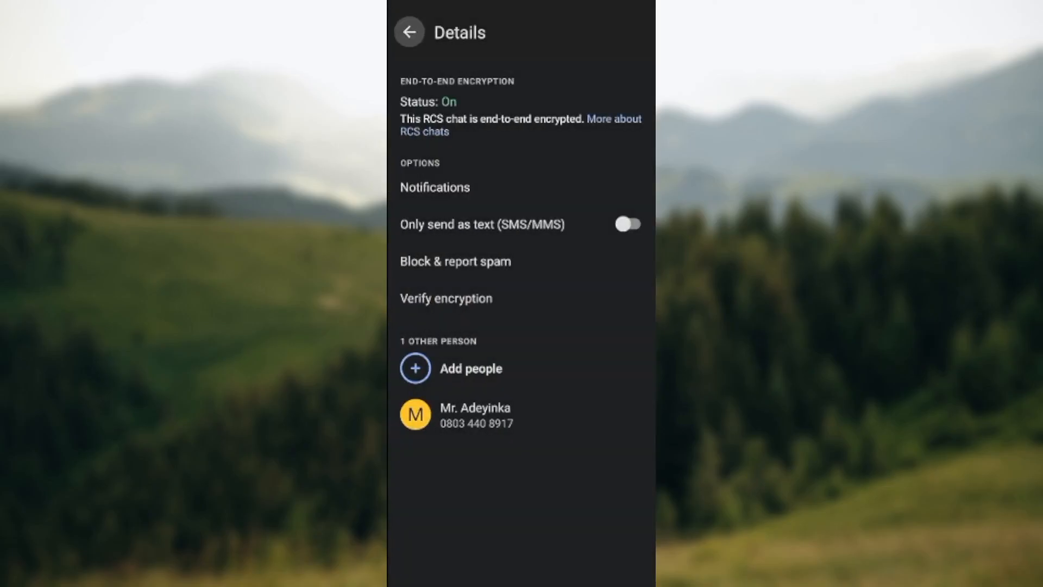
click(409, 32)
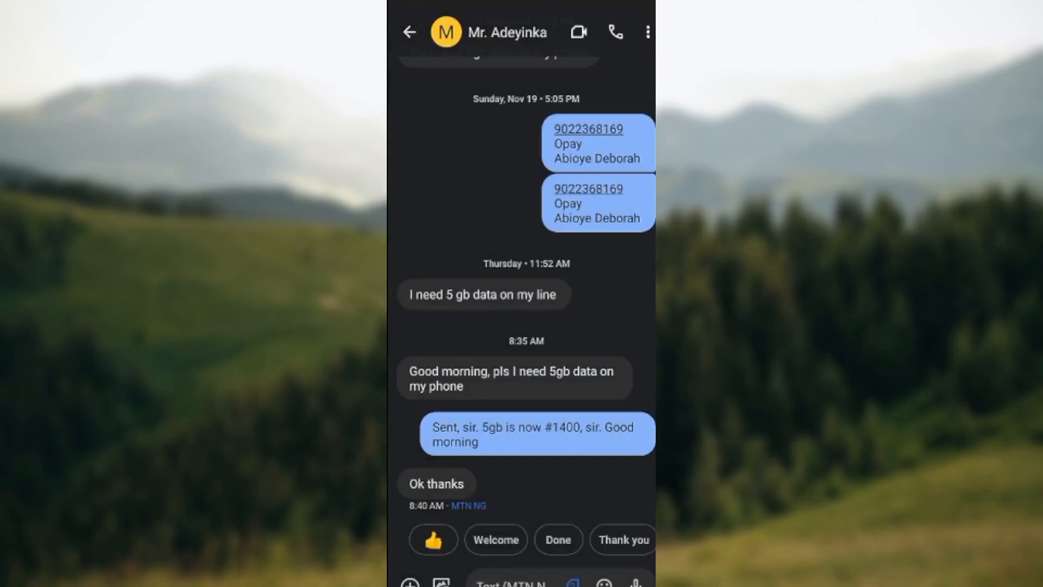